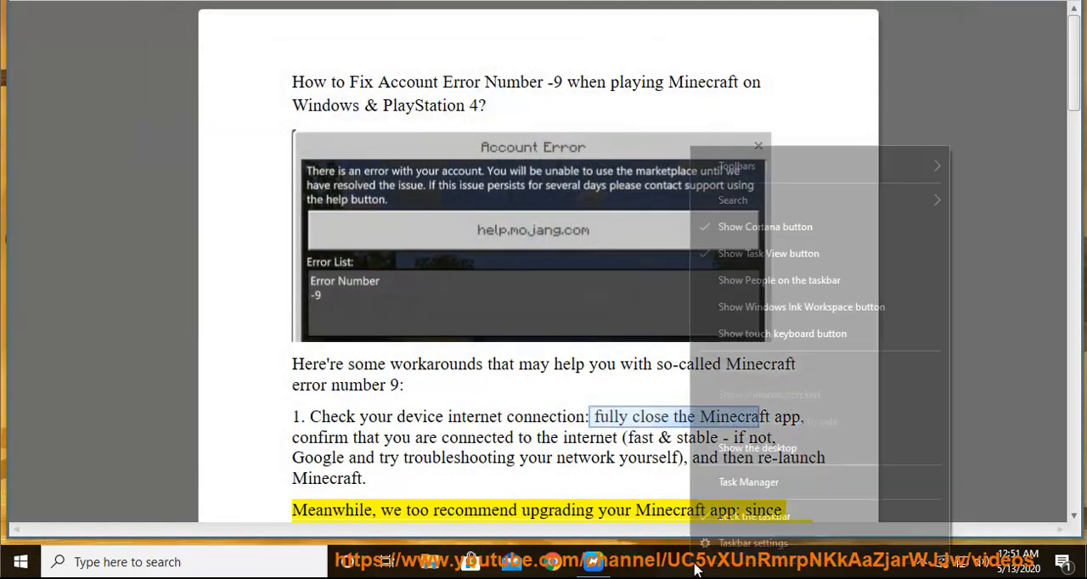
Review the running background and service processes in the process list
left_click(747, 482)
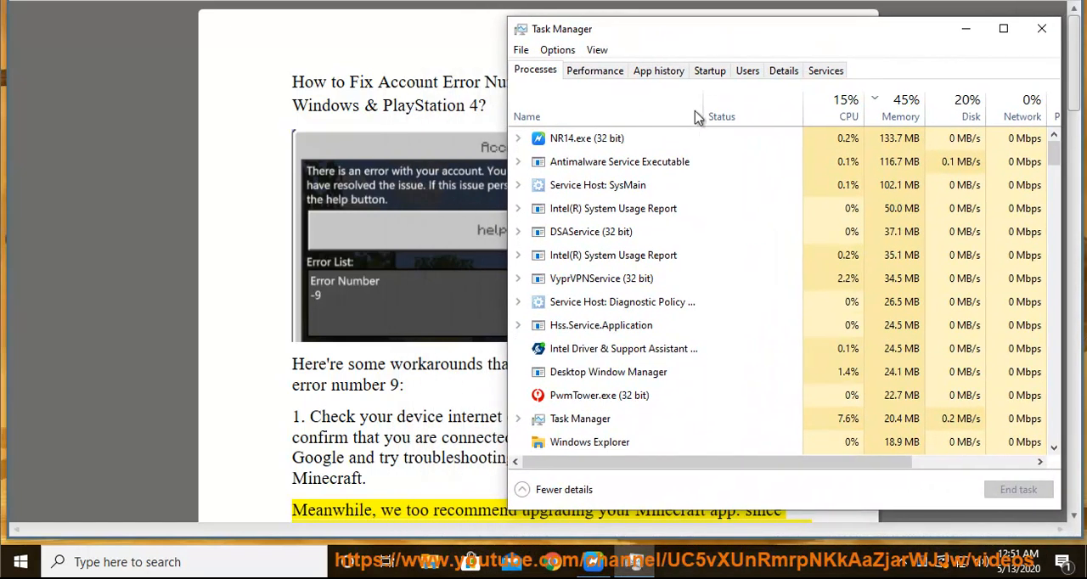
left_click(622, 348)
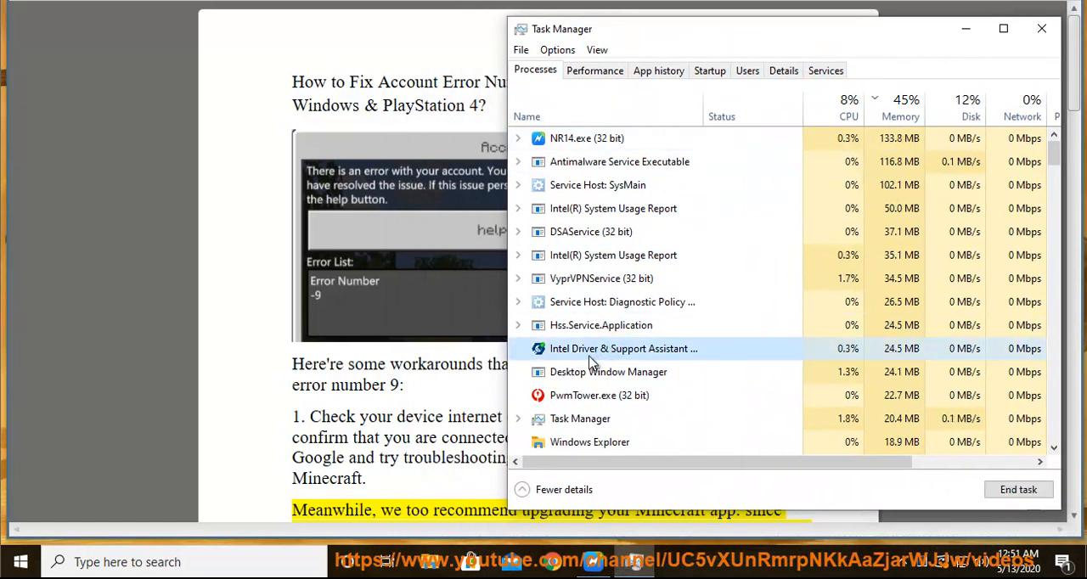
scroll("down", 3)
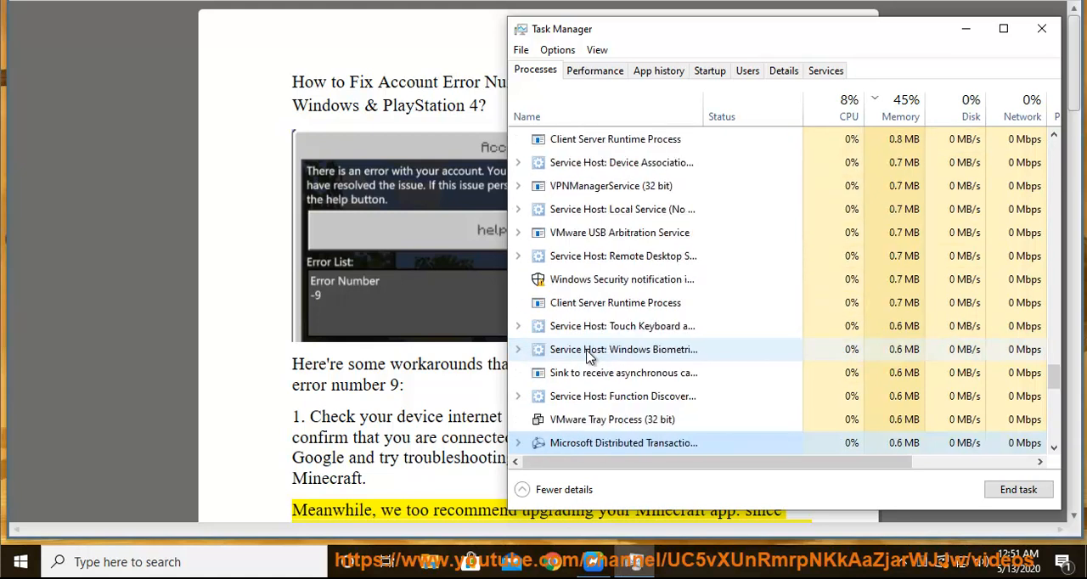
left_click(900, 109)
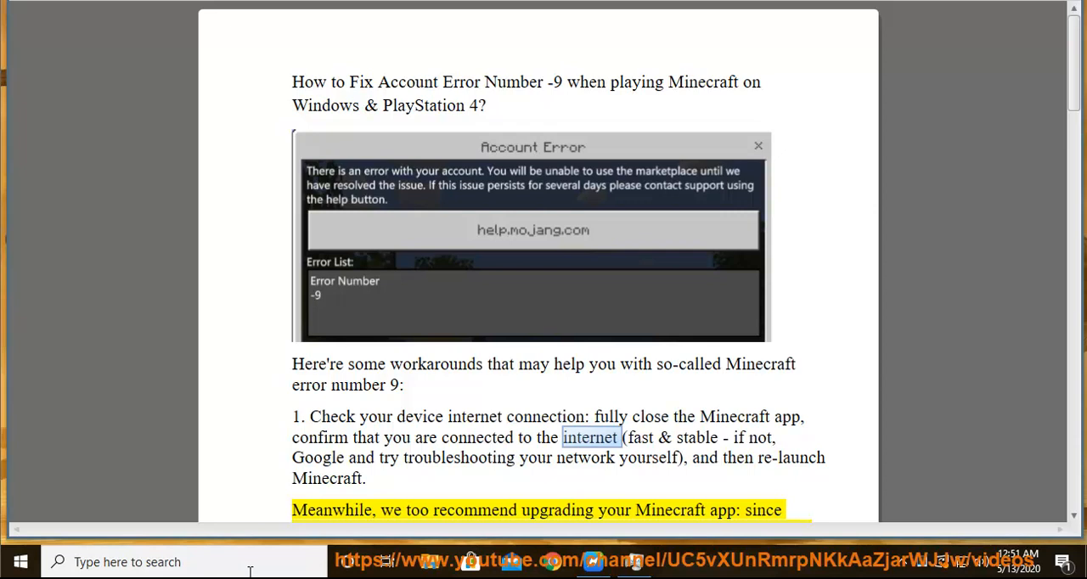
left_click(170, 560)
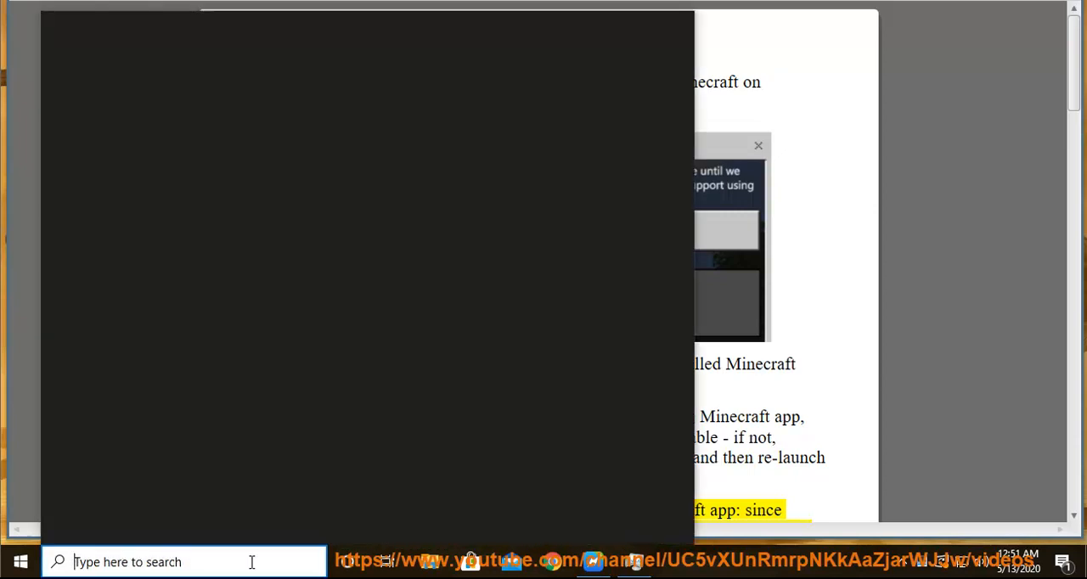
type("cmd")
type("pin")
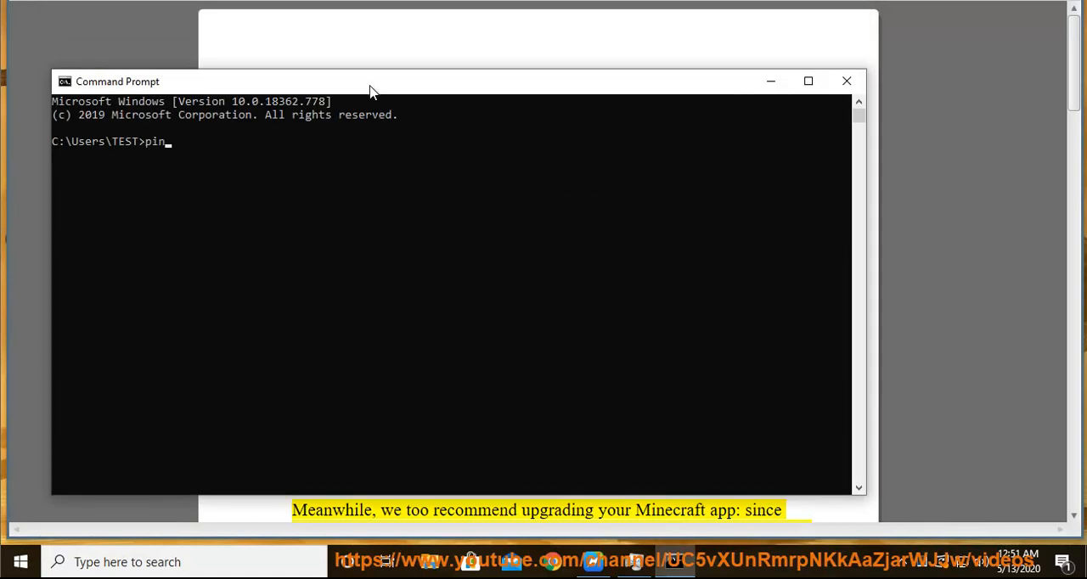
type("g www.googl;")
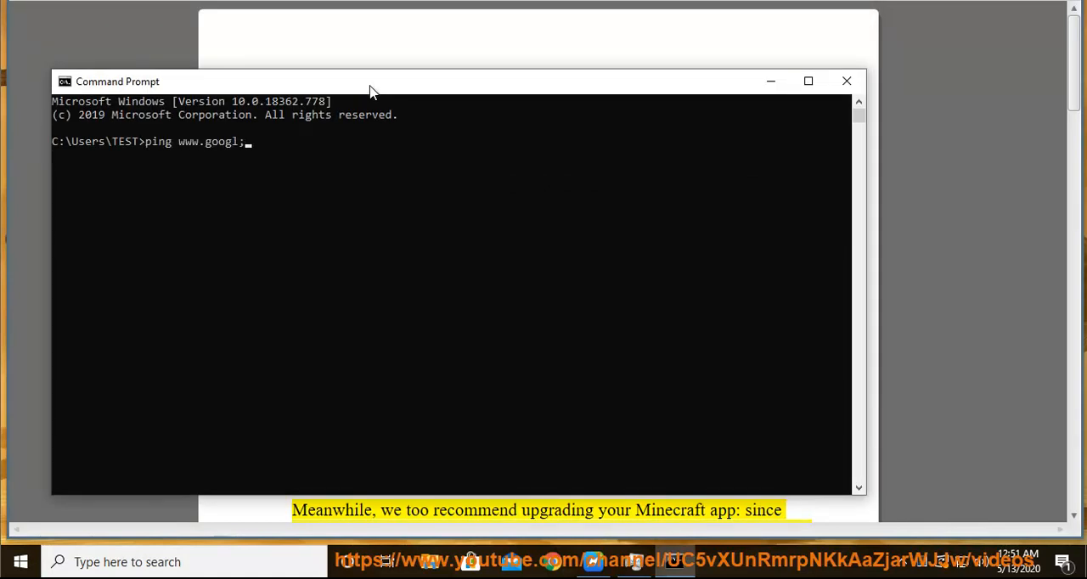
type("e.com")
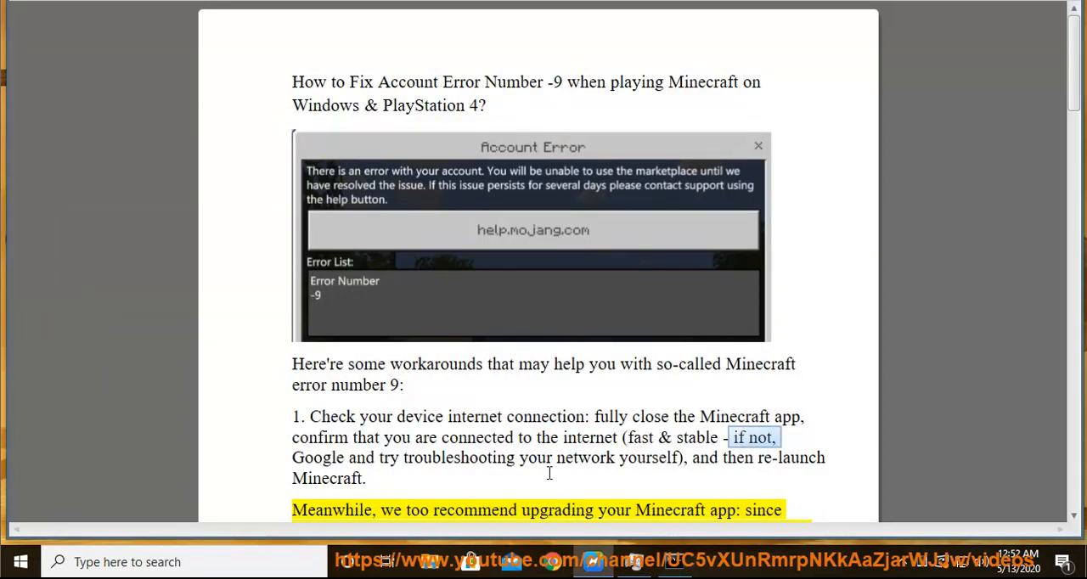
mouse_move(581, 168)
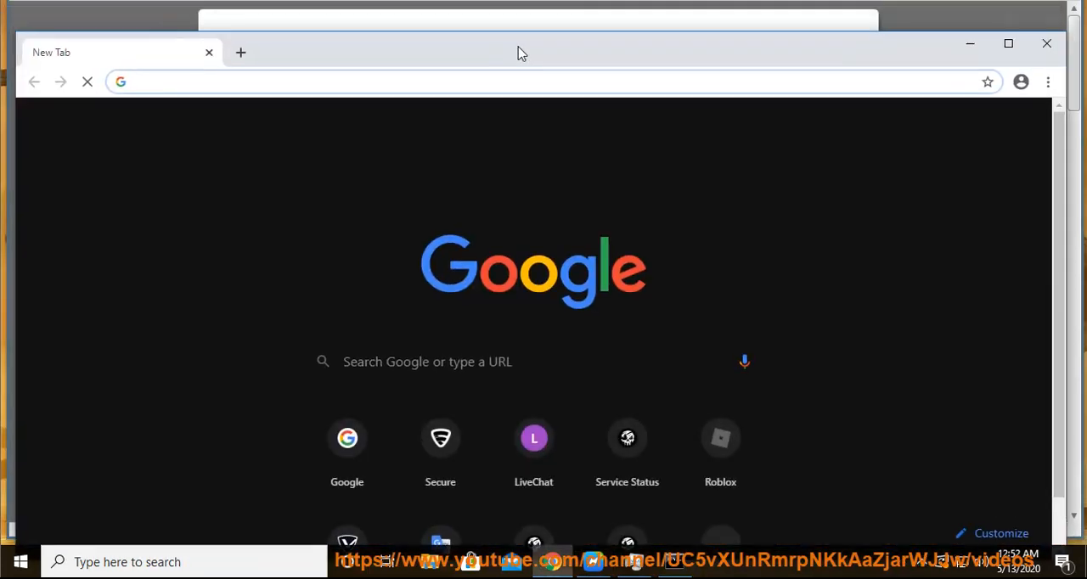
Search Google for 'windows slow internet' and scroll through the results
type("wind")
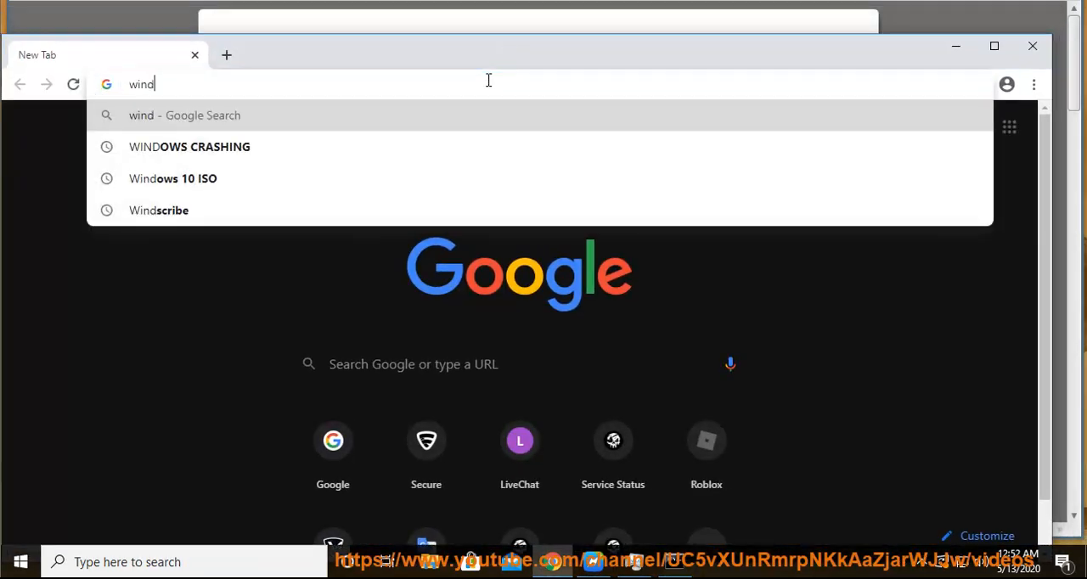
type("ows slow")
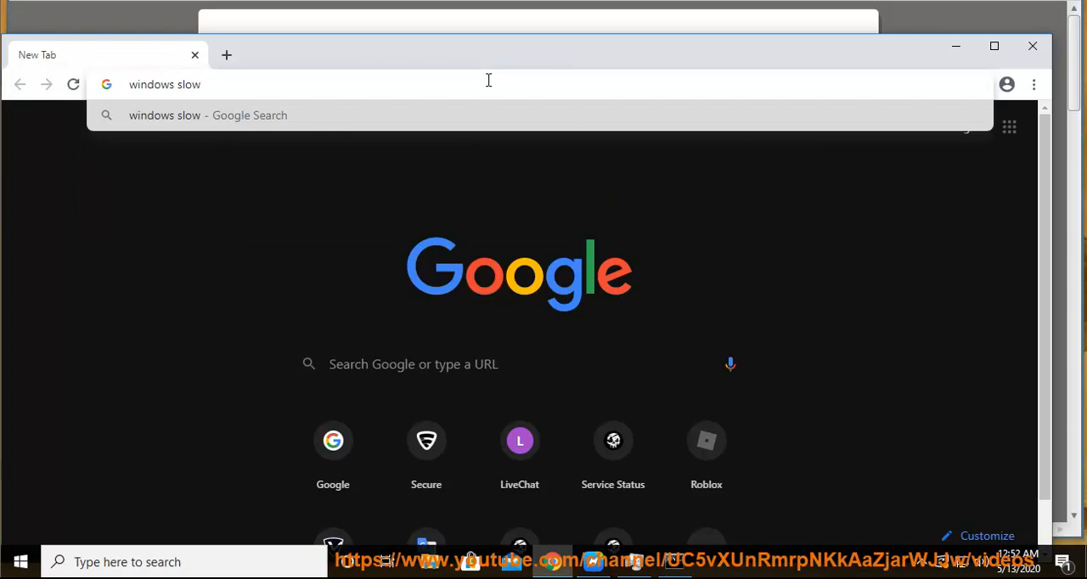
type("internet&oq=windows+slow+internet&aqs=chrome..69i57.5060j0j7&sourceid=chrome&ie=UTF-8")
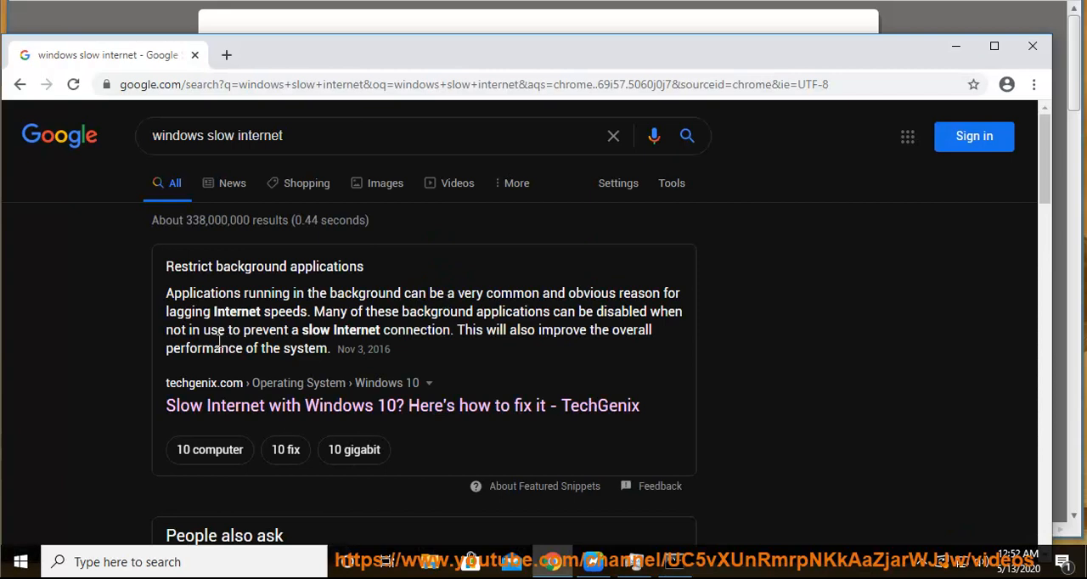
scroll("down", 3)
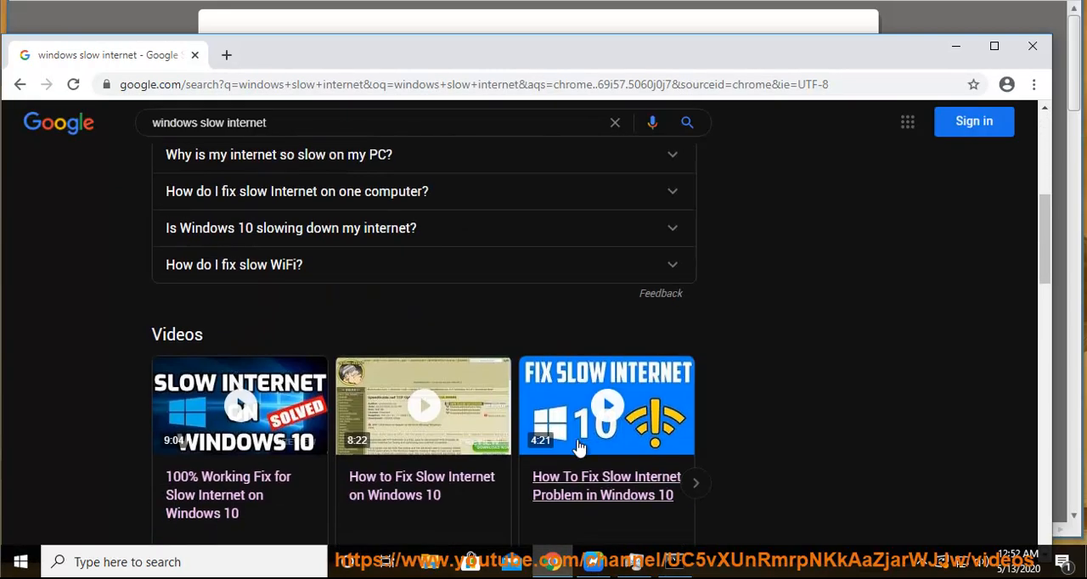
scroll("down", 3)
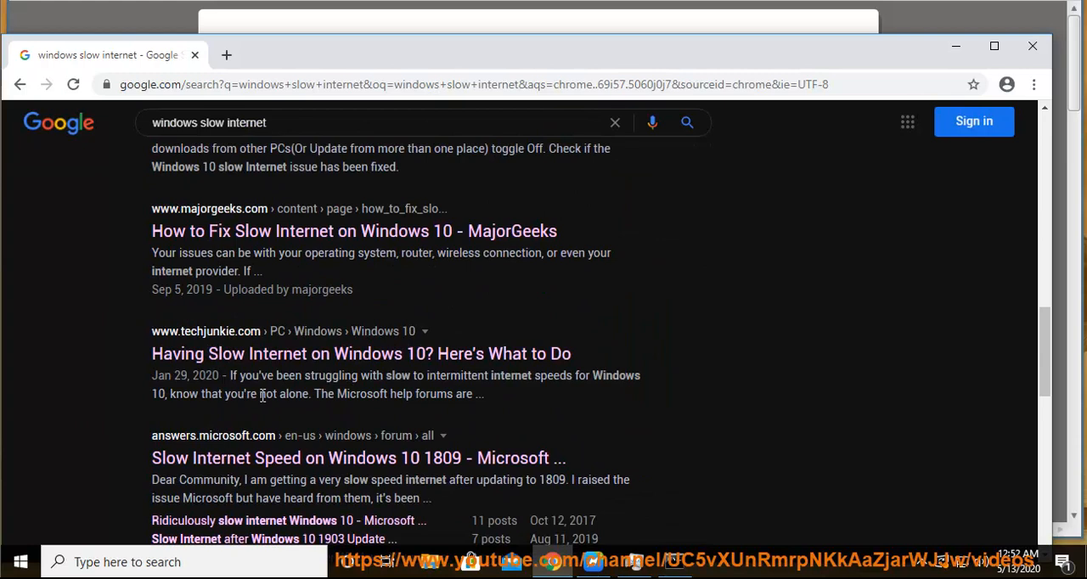
scroll("down", 3)
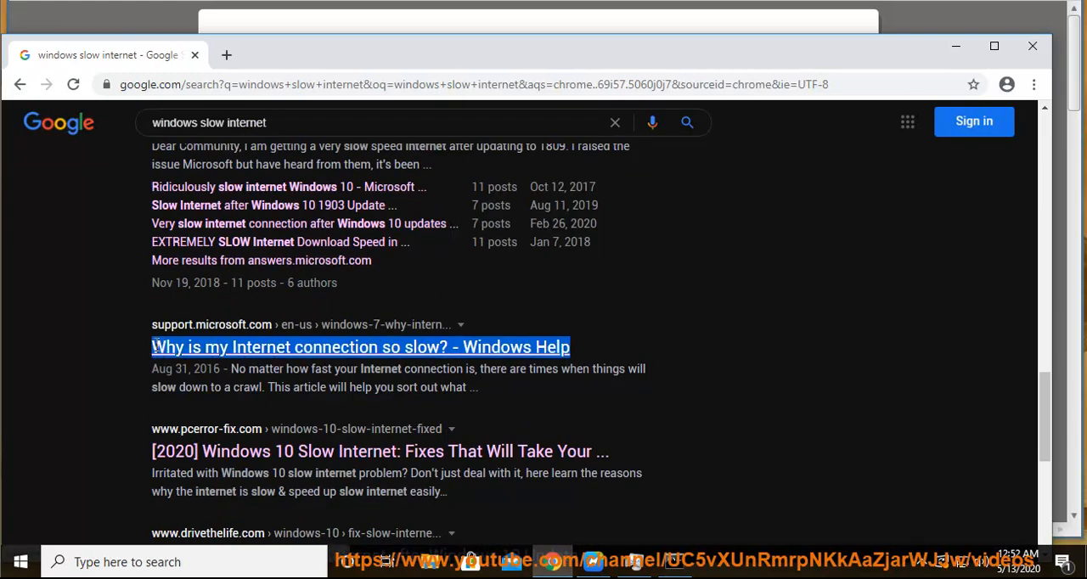
scroll("up", 3)
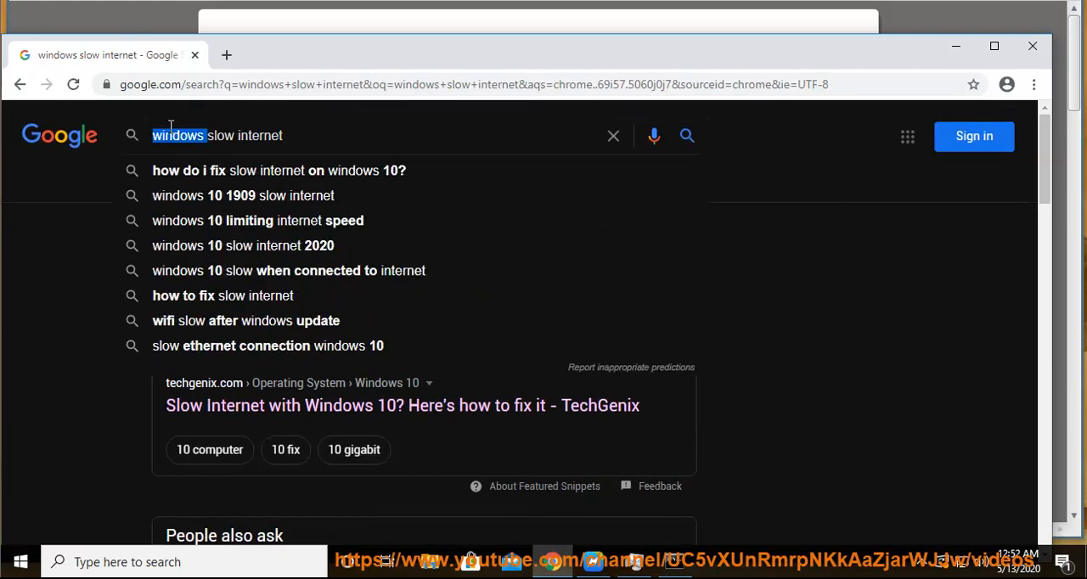
Search Google for 'xbox slow internet' and scroll through the results
type("xbox")
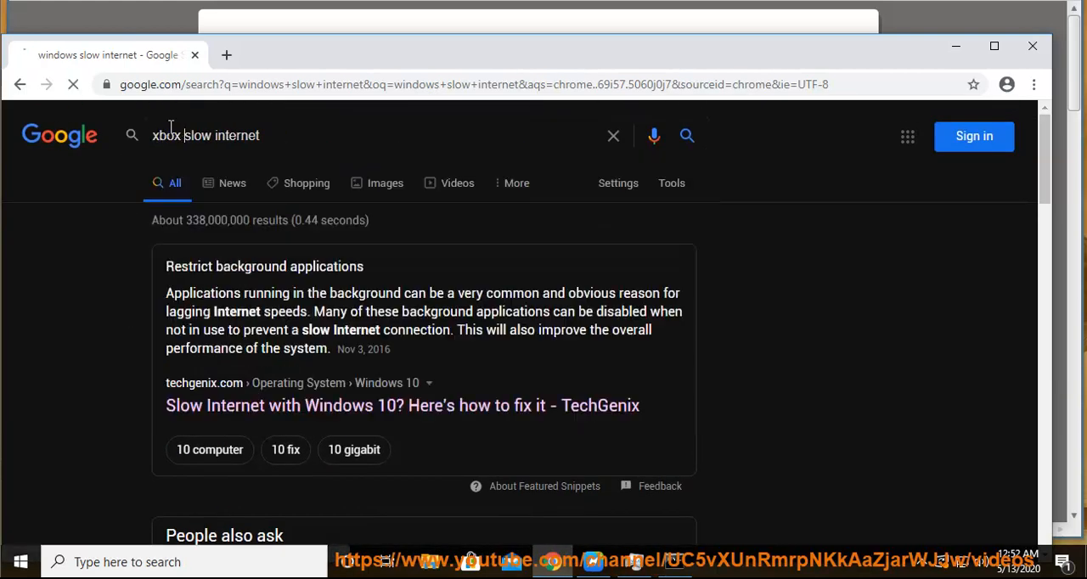
key("Return")
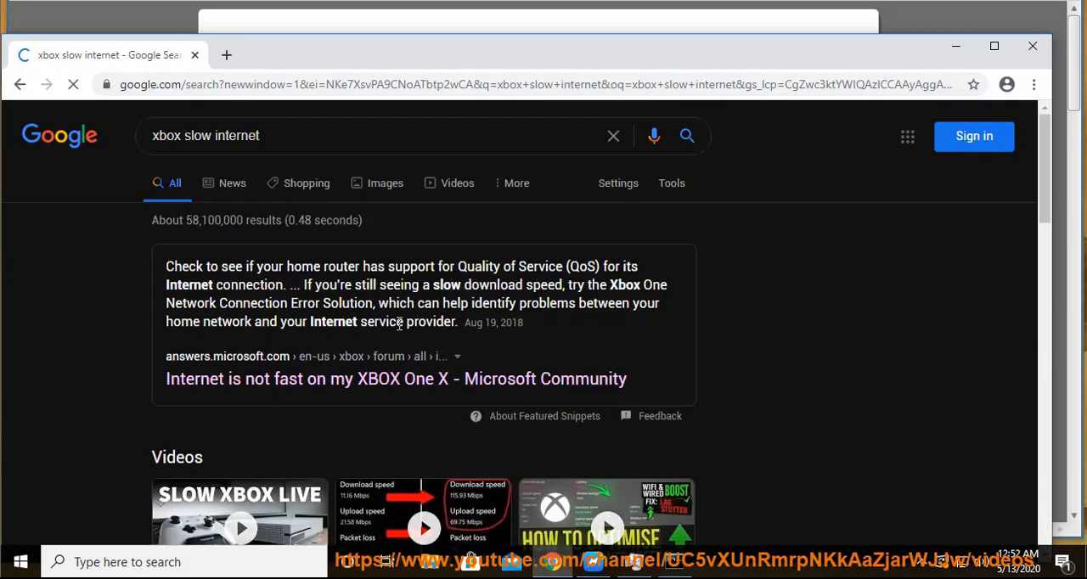
scroll("down", 3)
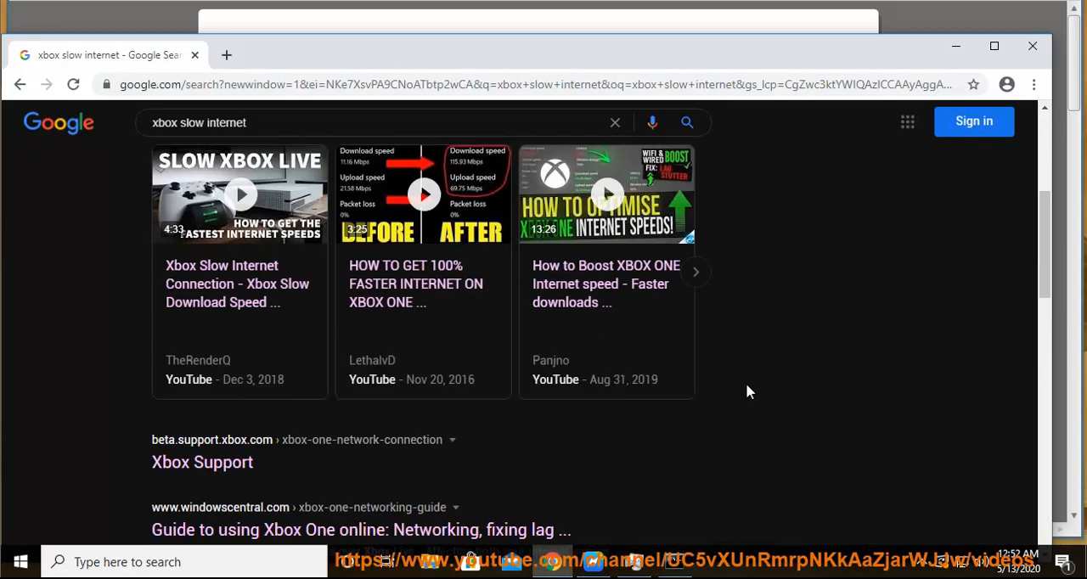
scroll("down", 3)
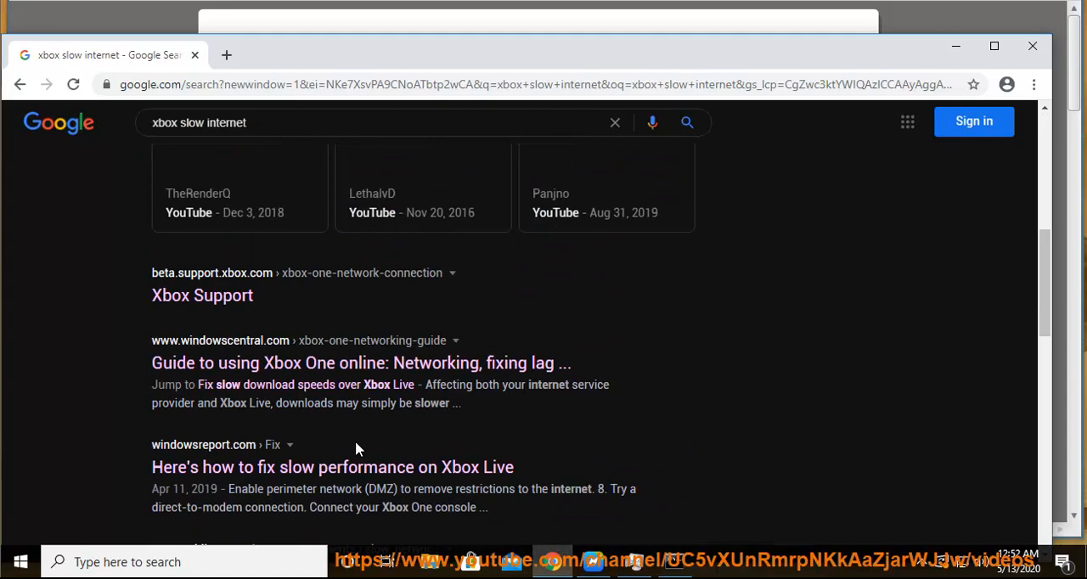
scroll("down", 3)
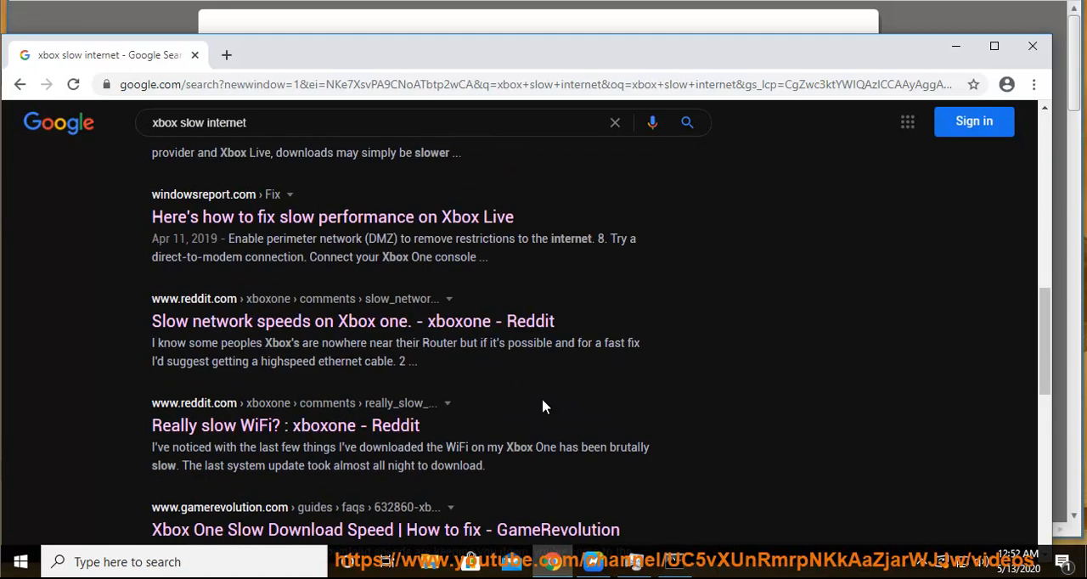
scroll("down", 3)
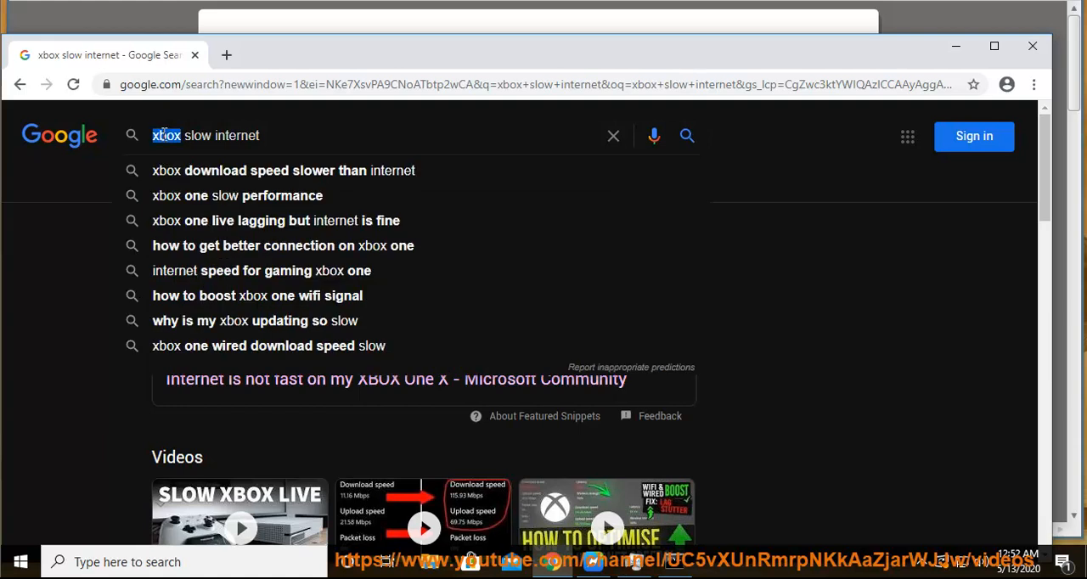
Search for 'ps4 slow internet', review the results, then minimize Chrome
type("ps4")
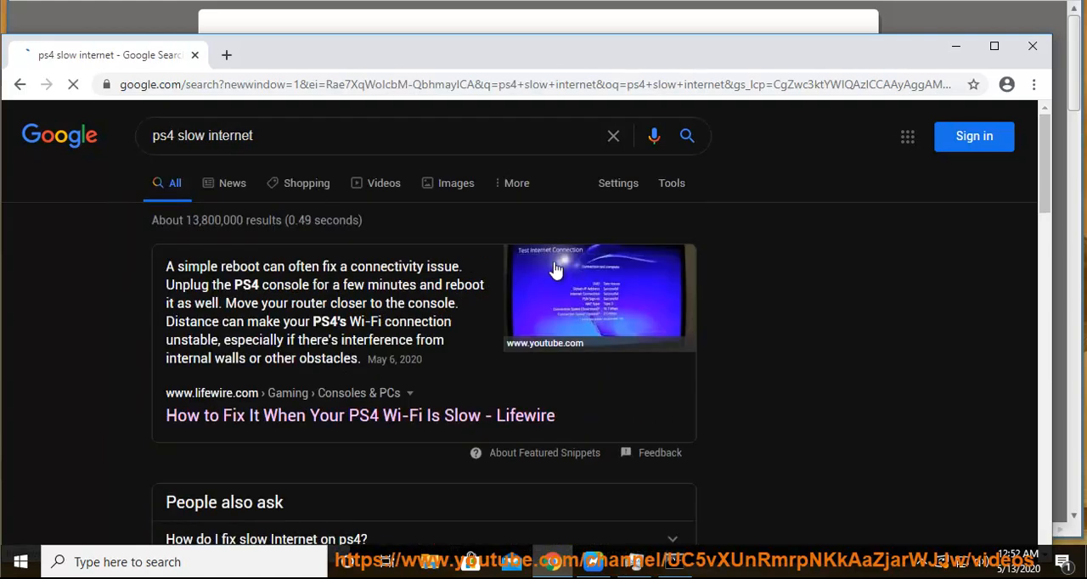
scroll("down", 3)
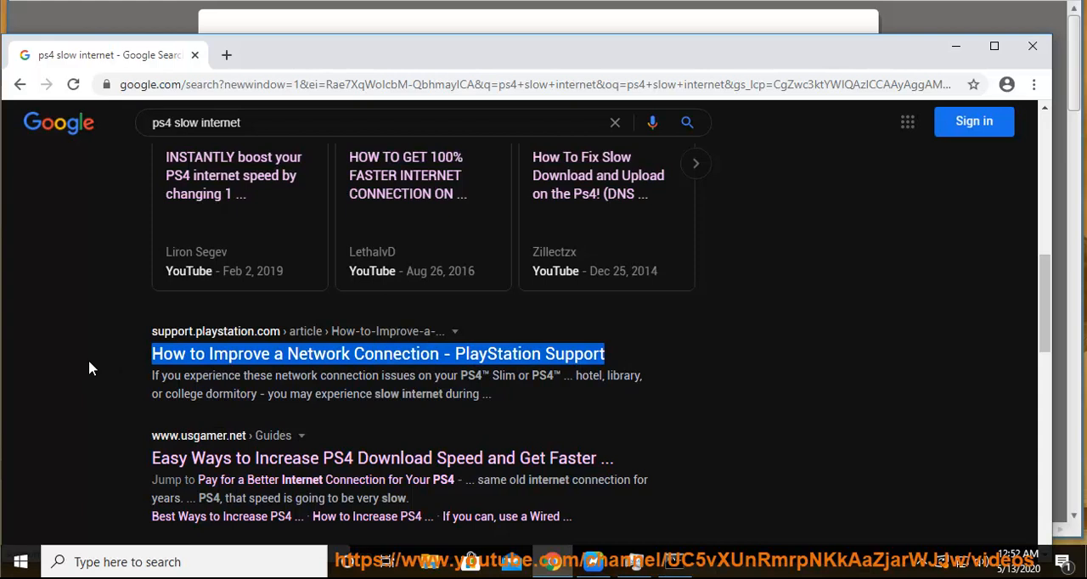
mouse_move(958, 47)
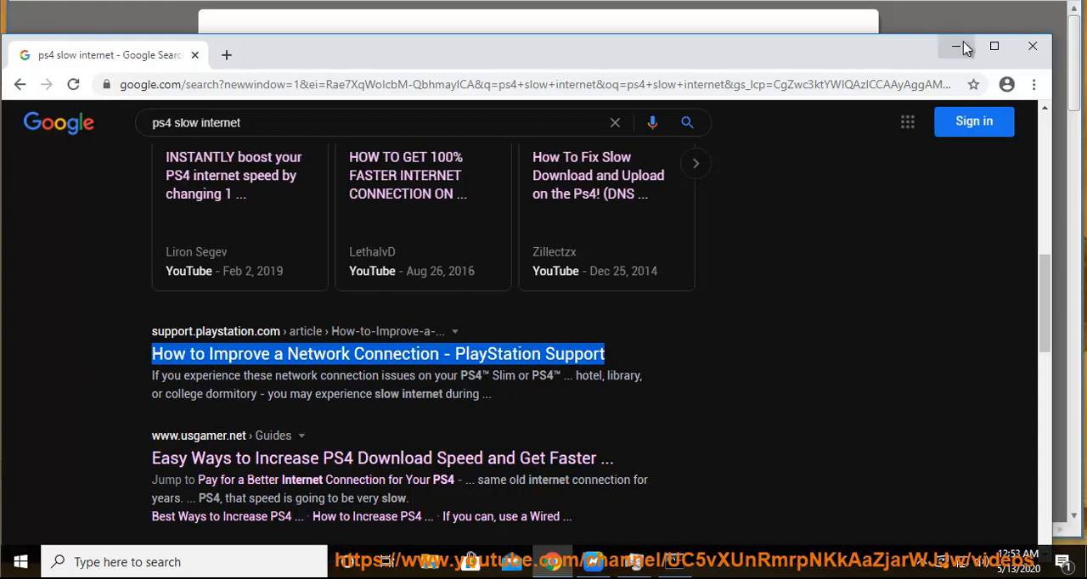
left_click(958, 46)
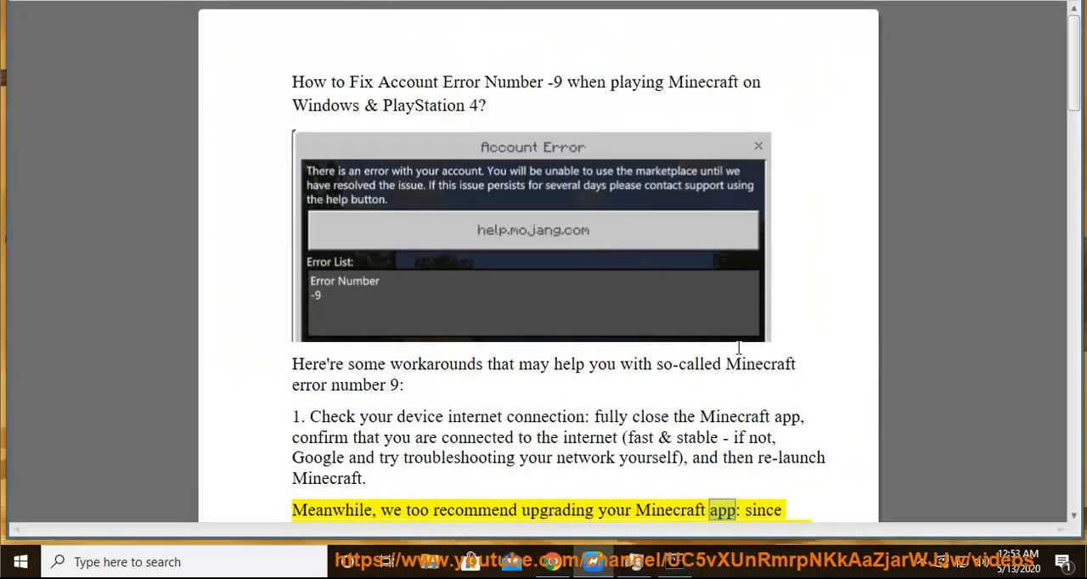
Scroll the article to read step 1 and the note on upgrading to 1.14.20 or later
scroll("down", 3)
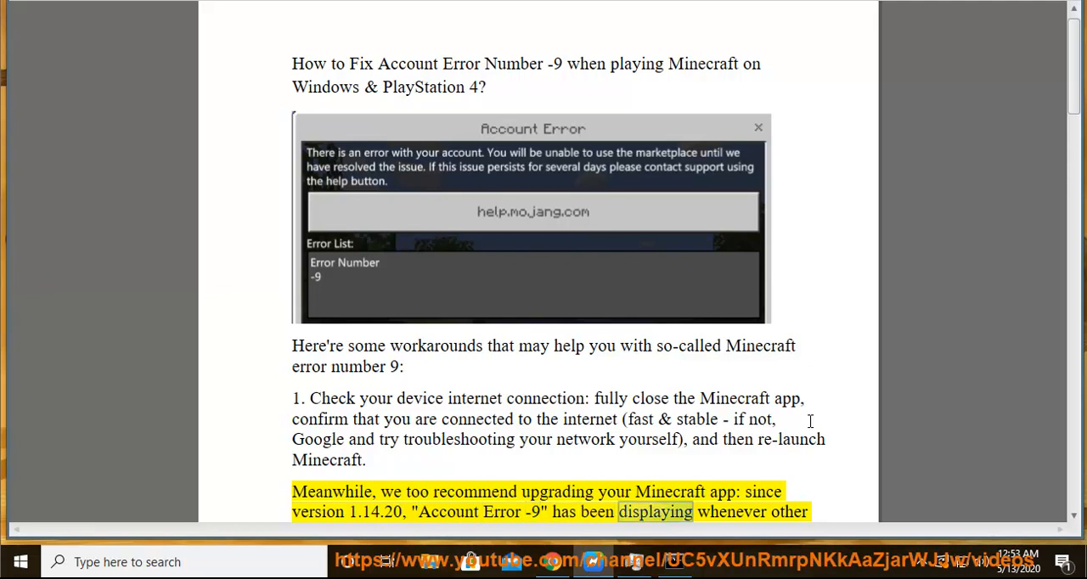
scroll("down", 3)
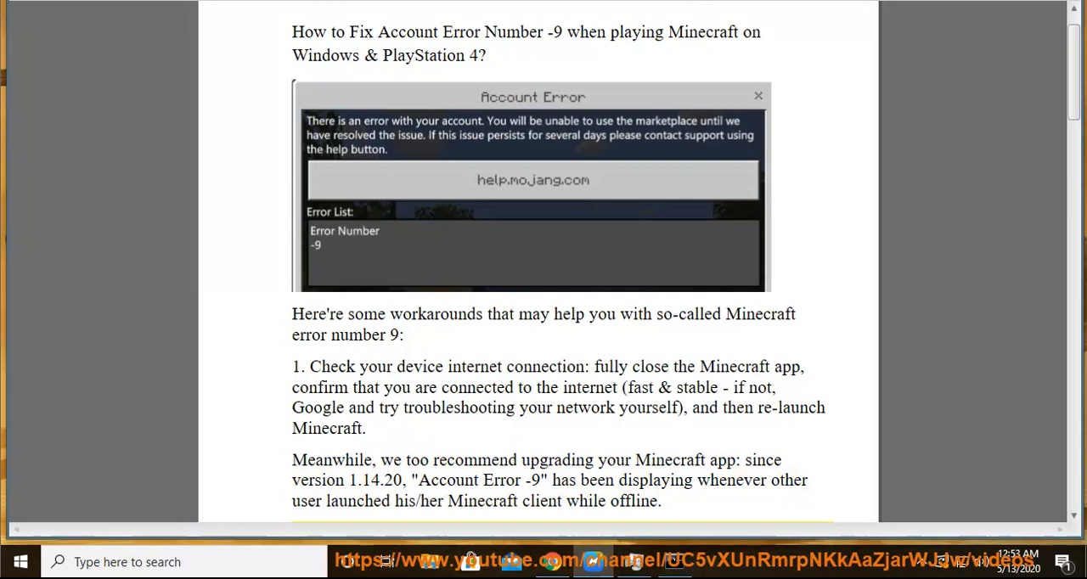
scroll("down", 3)
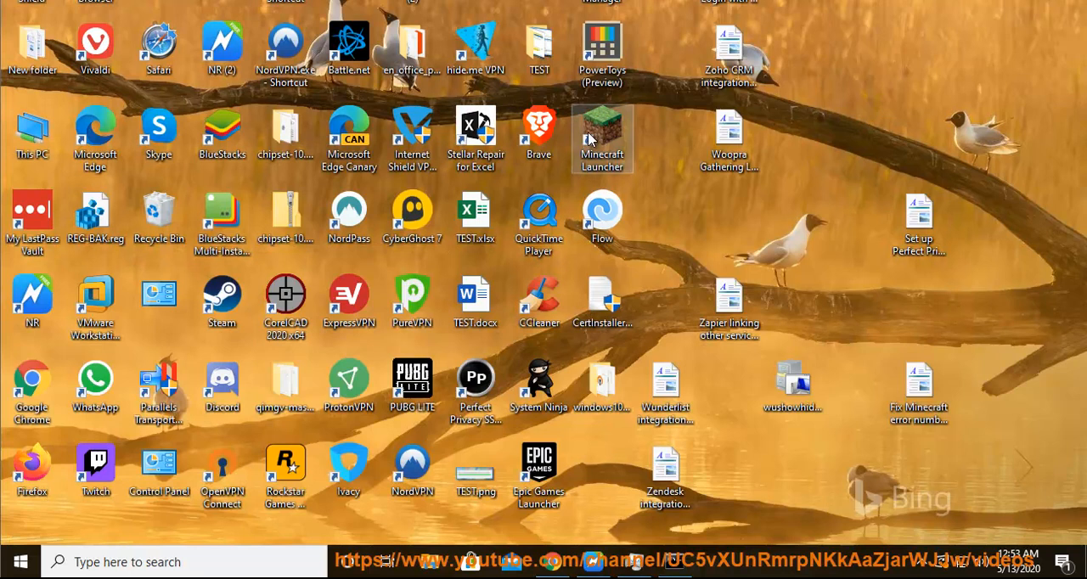
Launch Minecraft Launcher from the desktop and continue without login to the Java Edition page
double_click(601, 136)
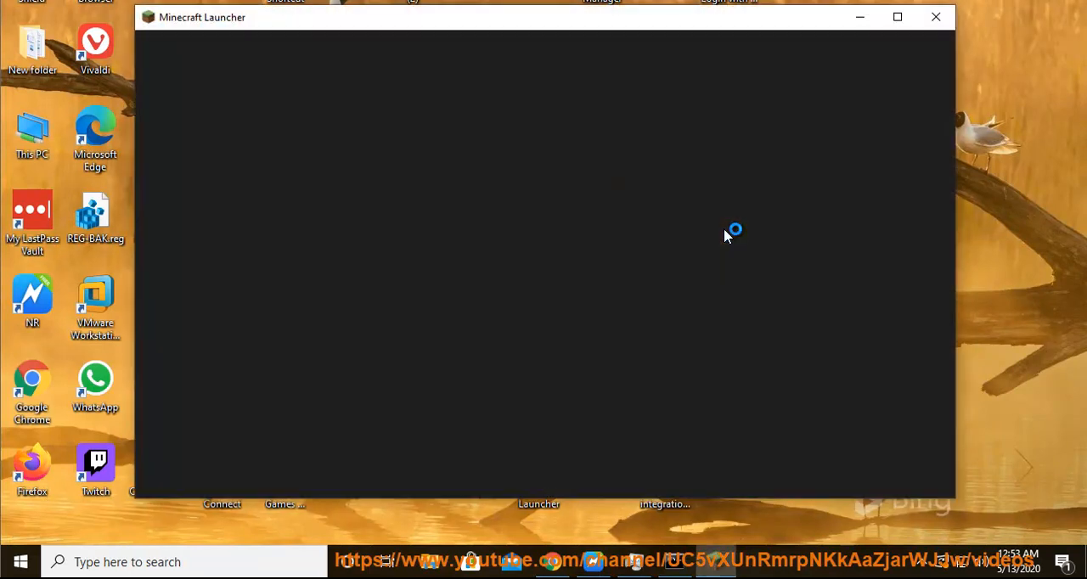
mouse_move(523, 58)
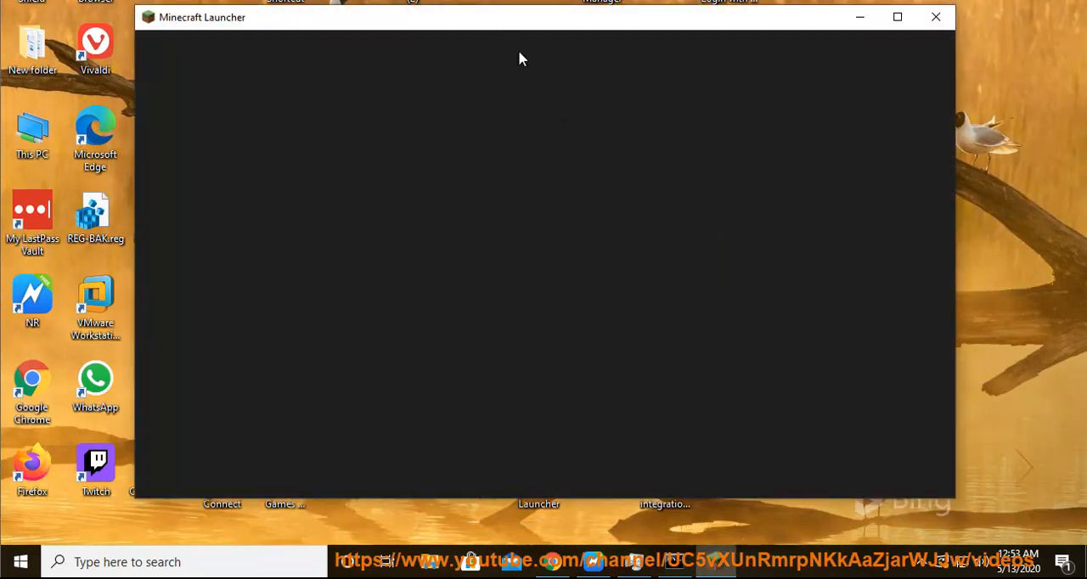
left_click_drag(523, 17, 654, 27)
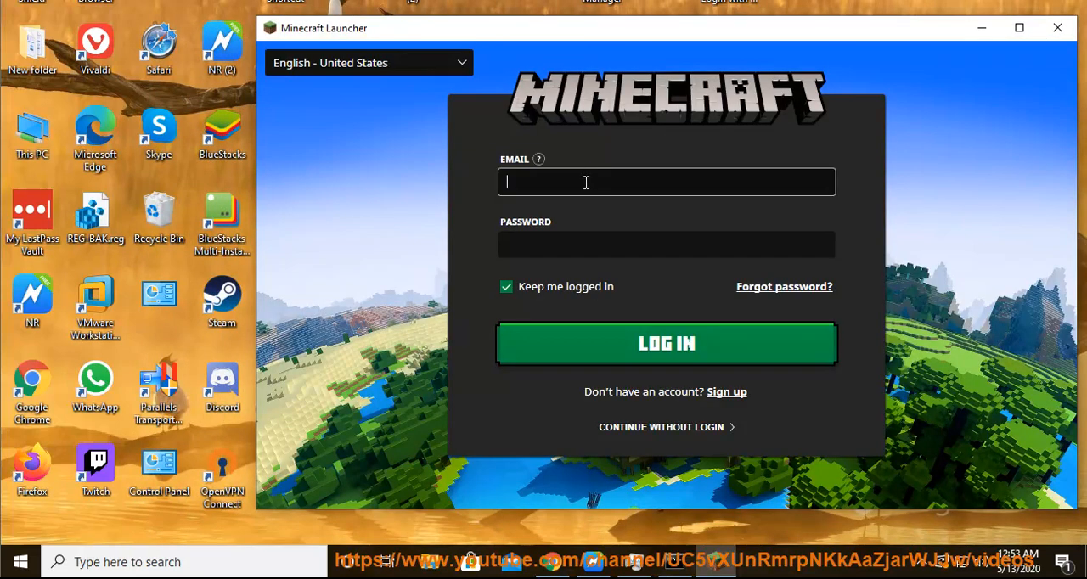
left_click(666, 244)
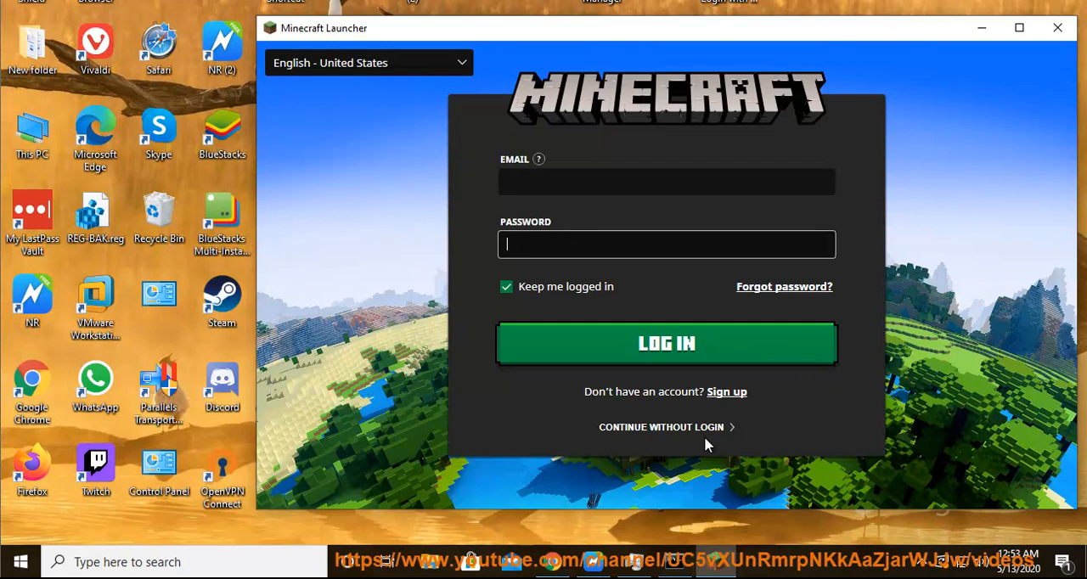
left_click(662, 426)
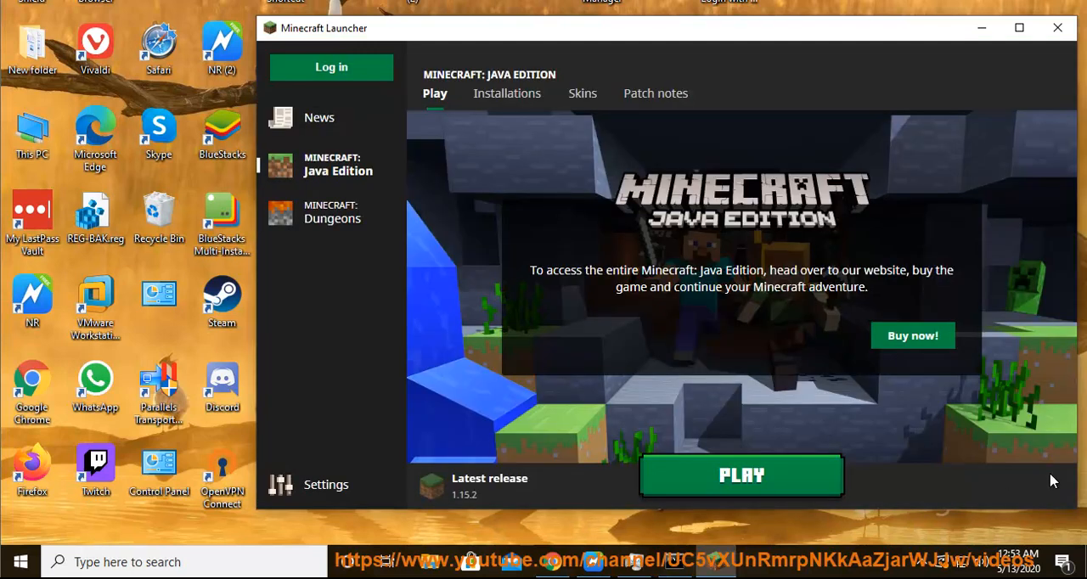
mouse_move(819, 58)
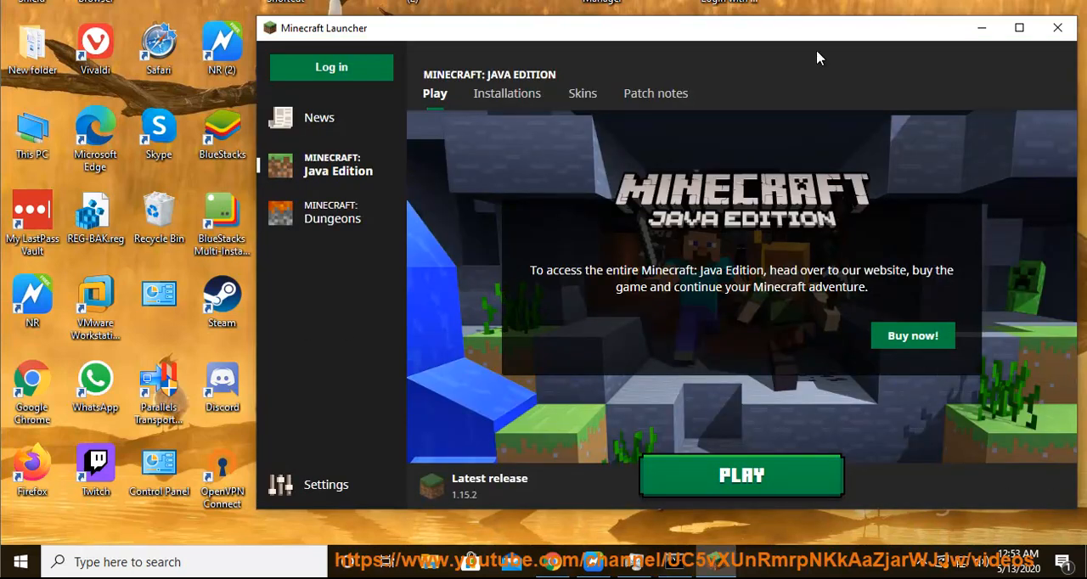
mouse_move(910, 441)
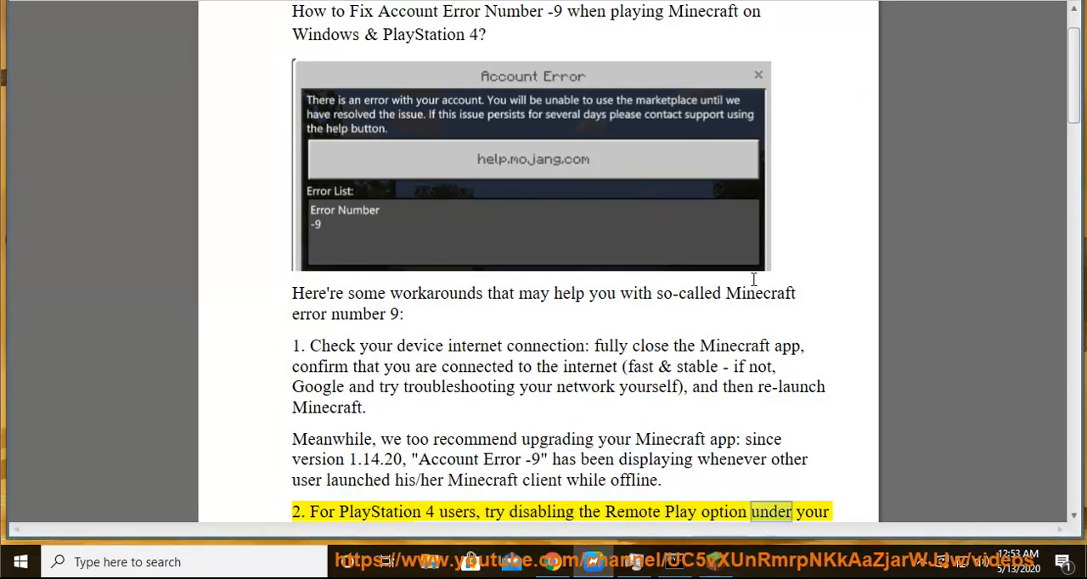
Scroll through workarounds 2–5, down to disabling automatic resource pack updates
scroll("down", 3)
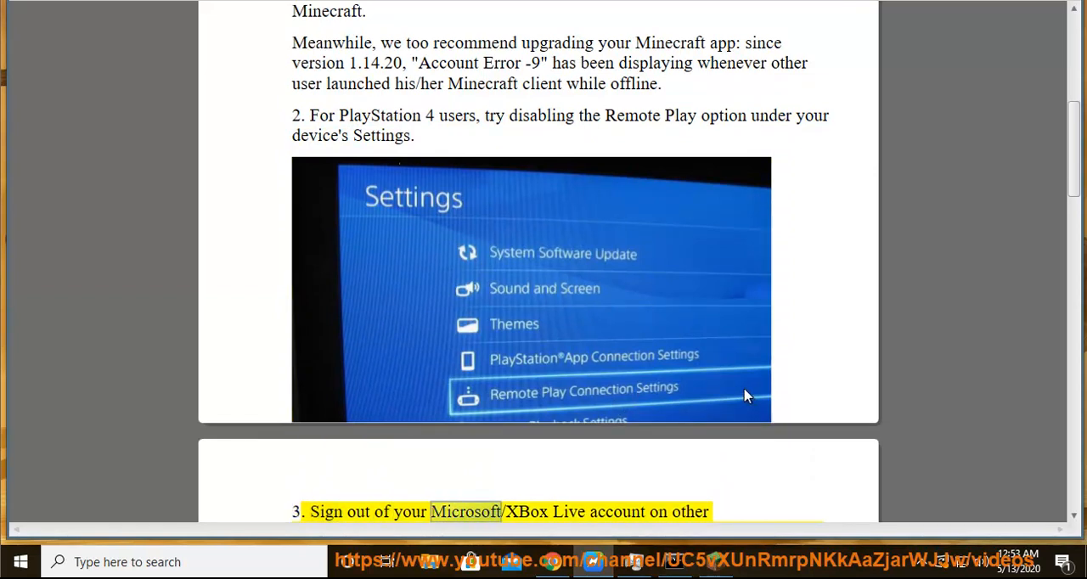
scroll("down", 3)
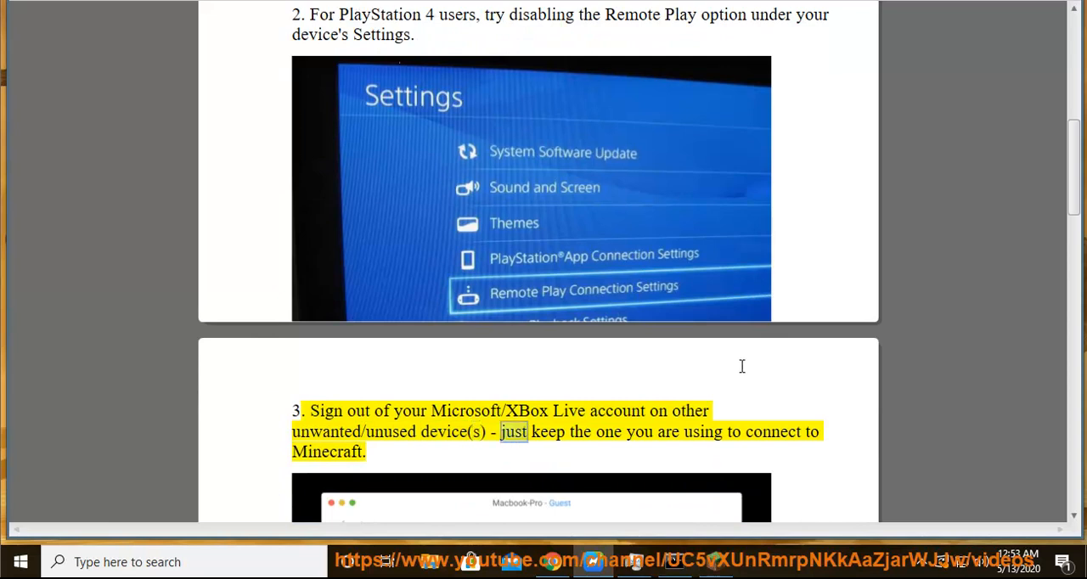
scroll("down", 3)
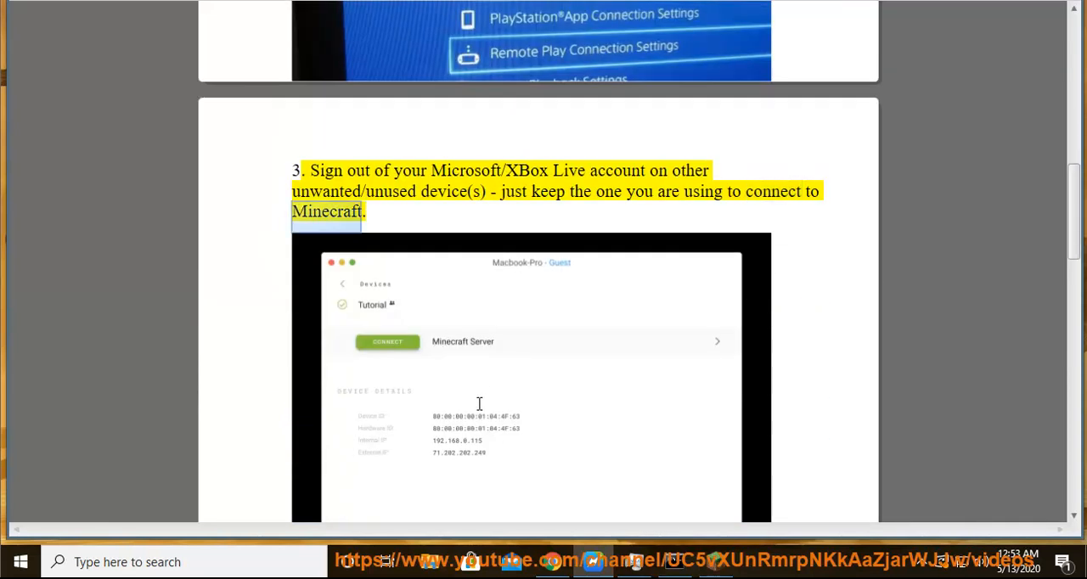
scroll("down", 3)
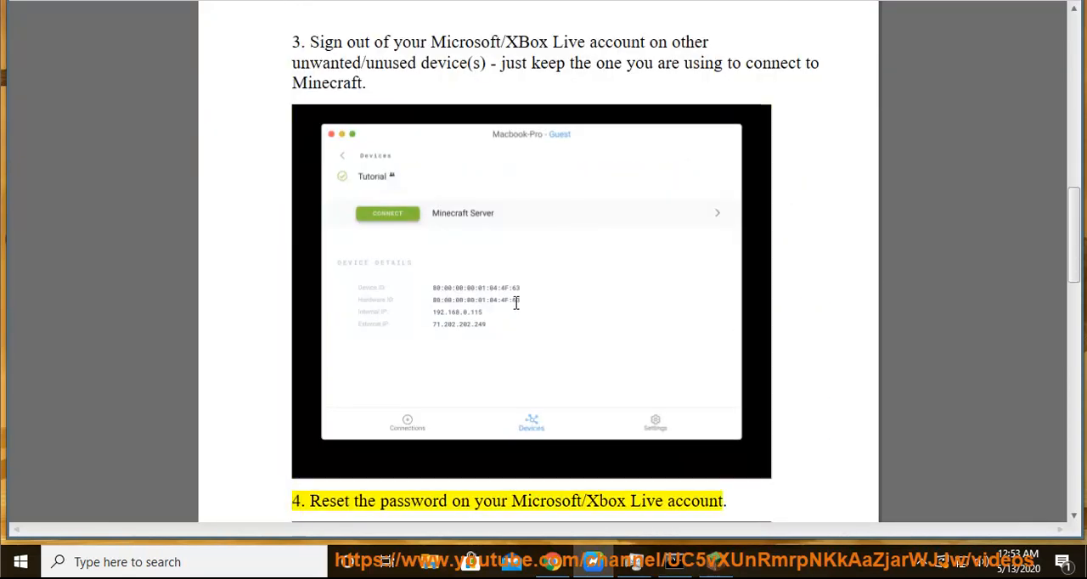
scroll("down", 3)
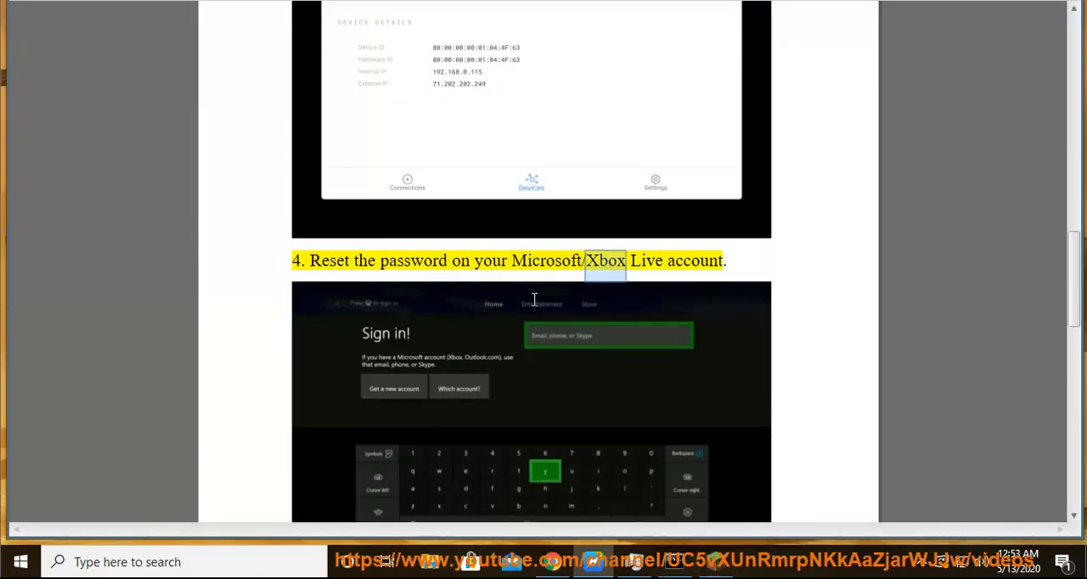
scroll("down", 3)
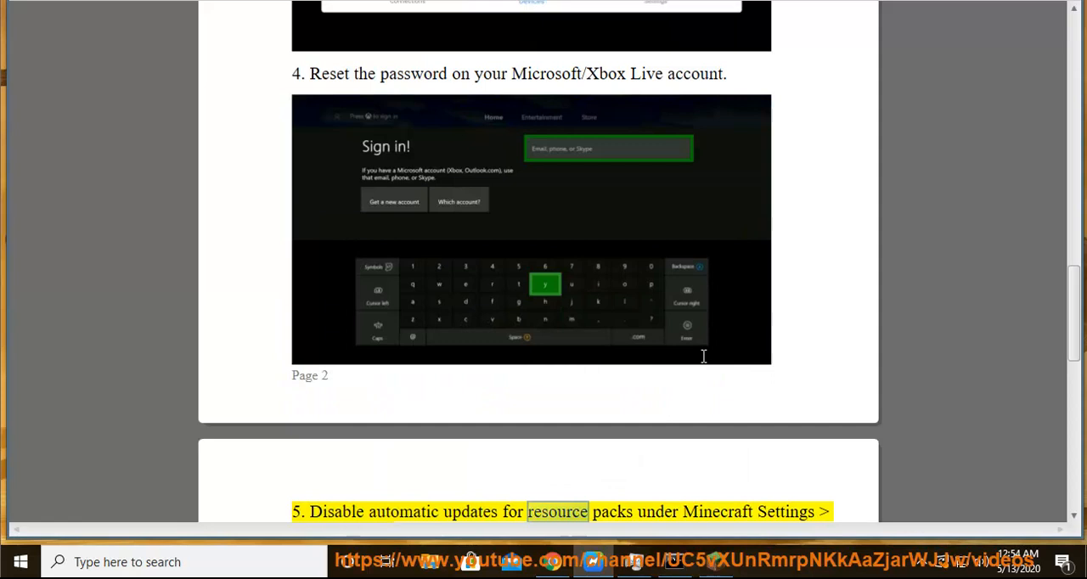
scroll("down", 3)
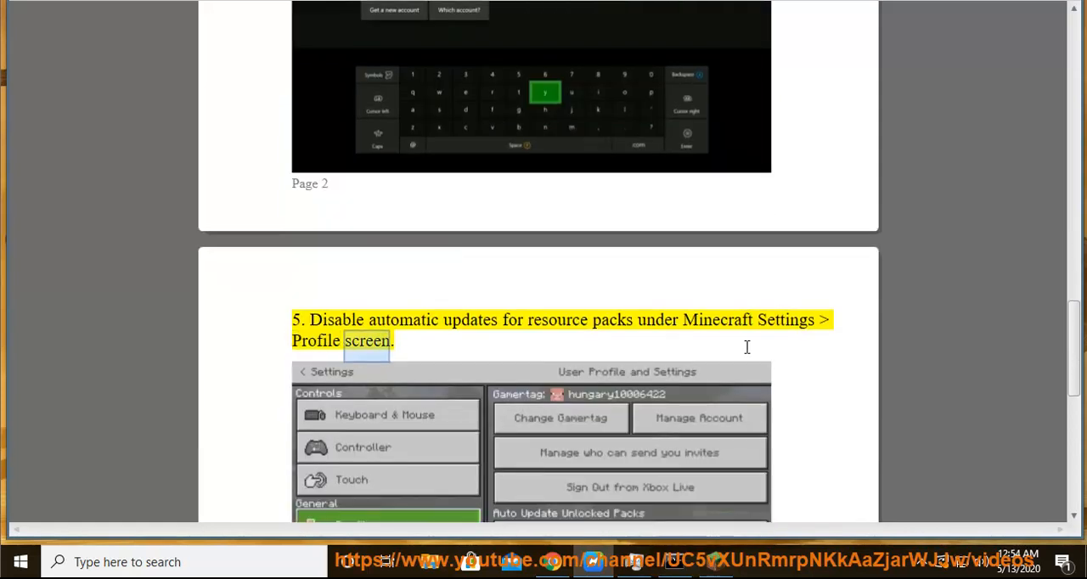